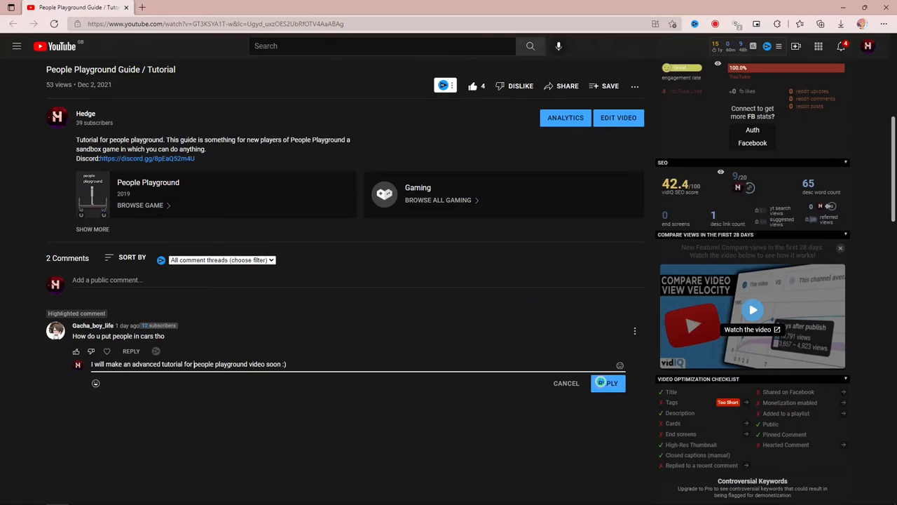
Post the reply promising an advanced tutorial on putting people in cars soon
click(607, 383)
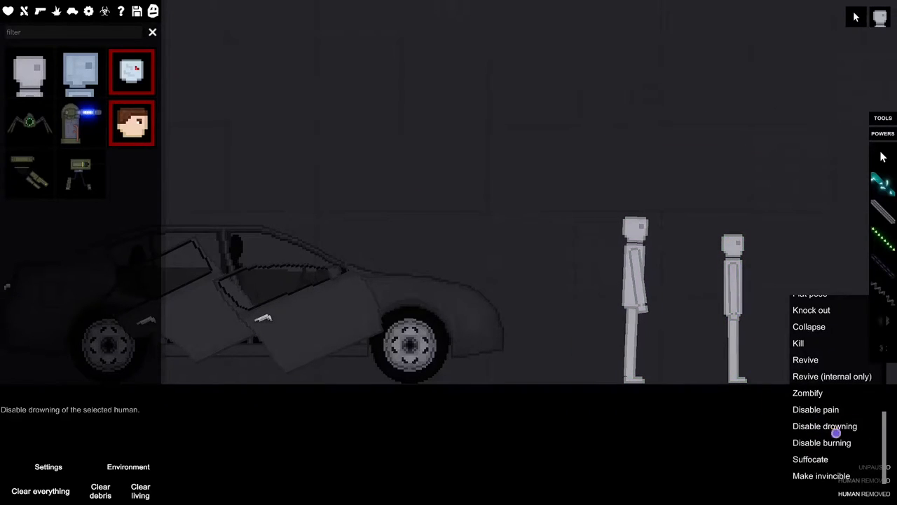
Disable drowning on the human from its context menu
click(808, 326)
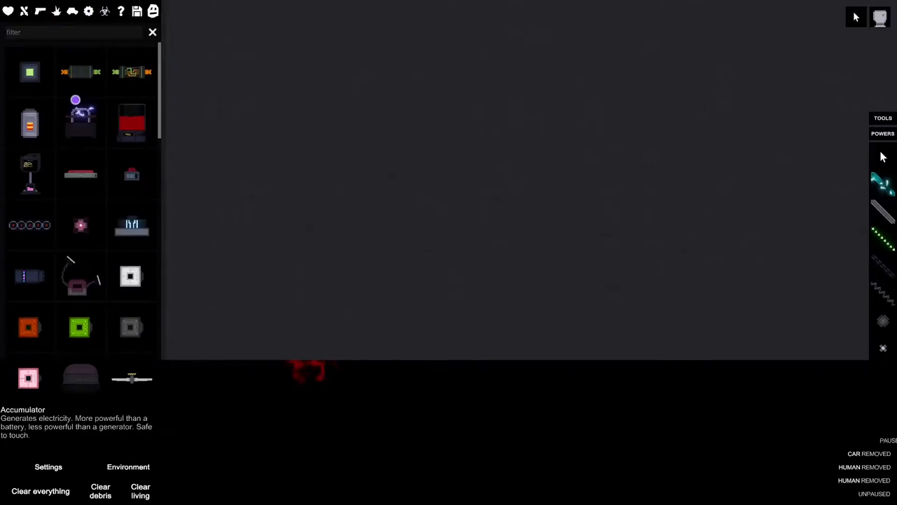
Browse the Machinery list and wire the small power device to the large orange machine
scroll(down, 3)
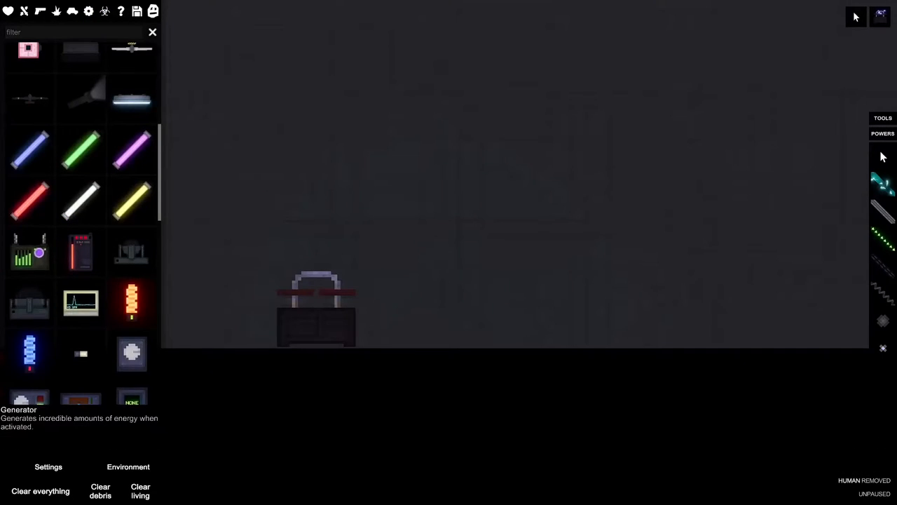
scroll(up, 3)
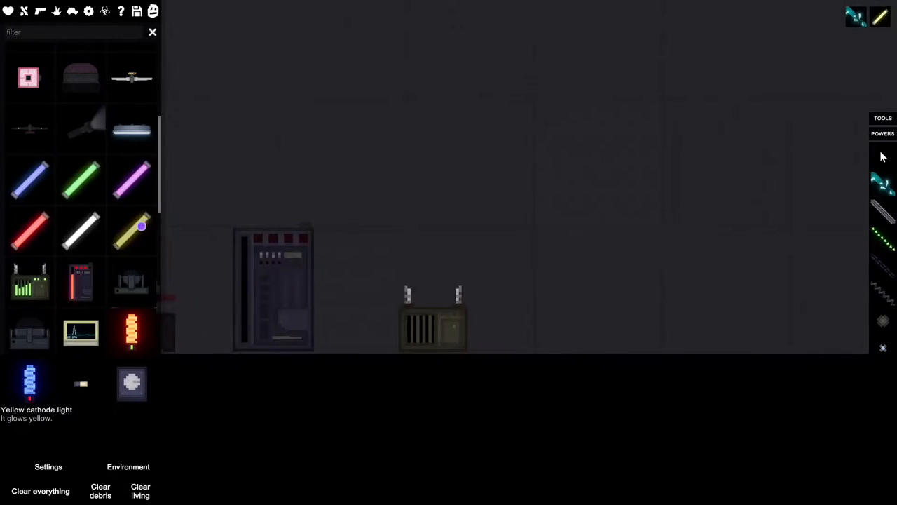
scroll(up, 3)
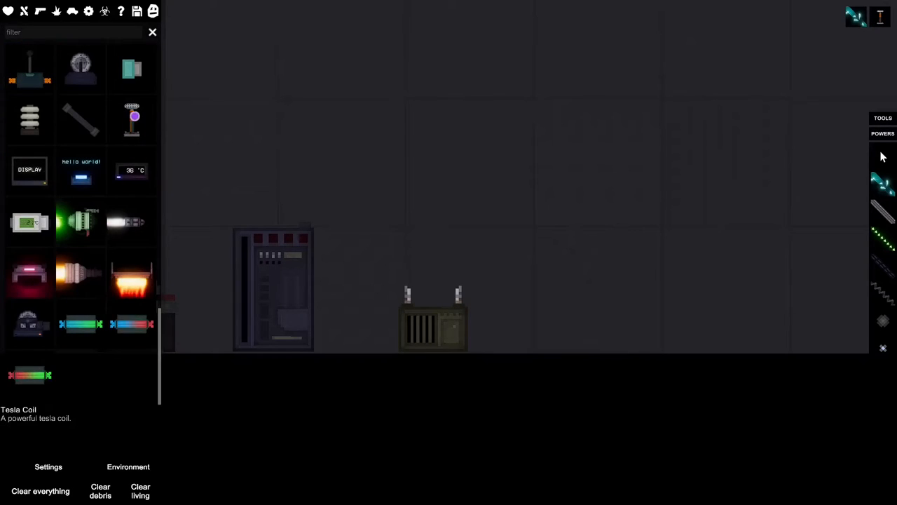
scroll(down, 3)
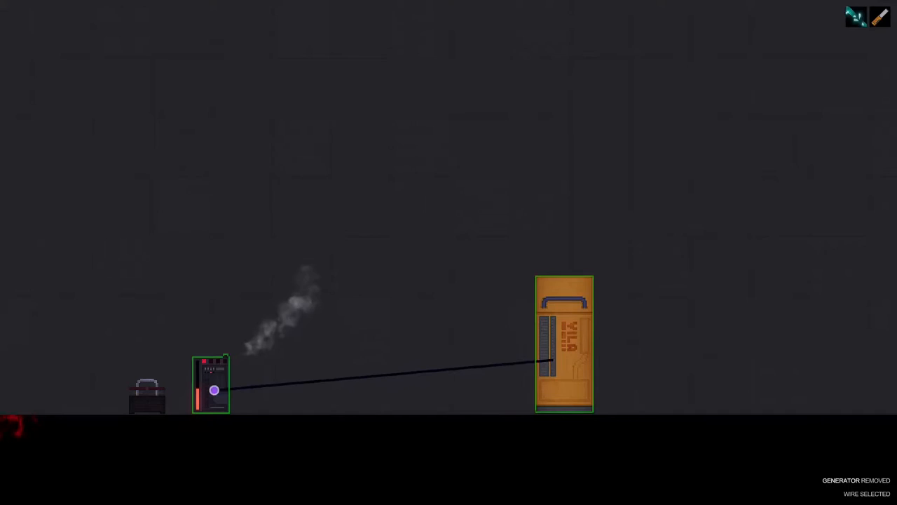
drag(214, 391, 361, 344)
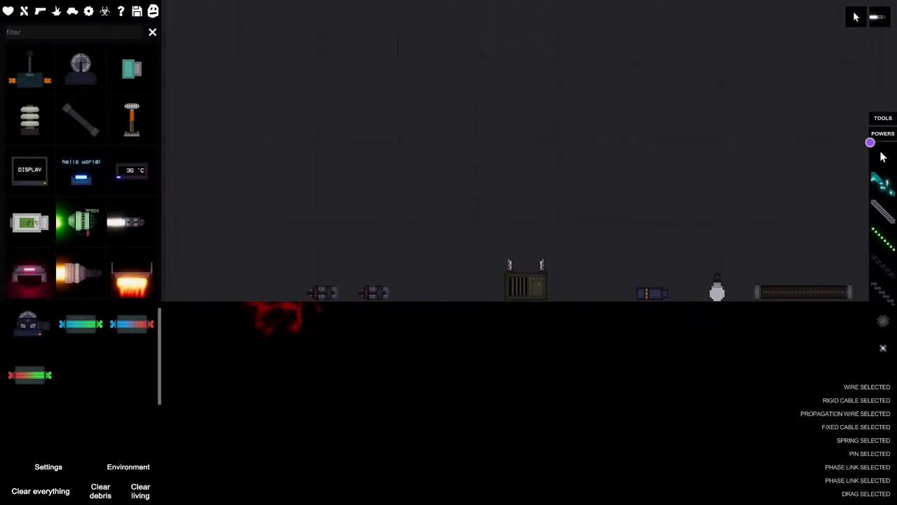
Use the fire power from POWERS to set the placed devices ablaze
click(883, 133)
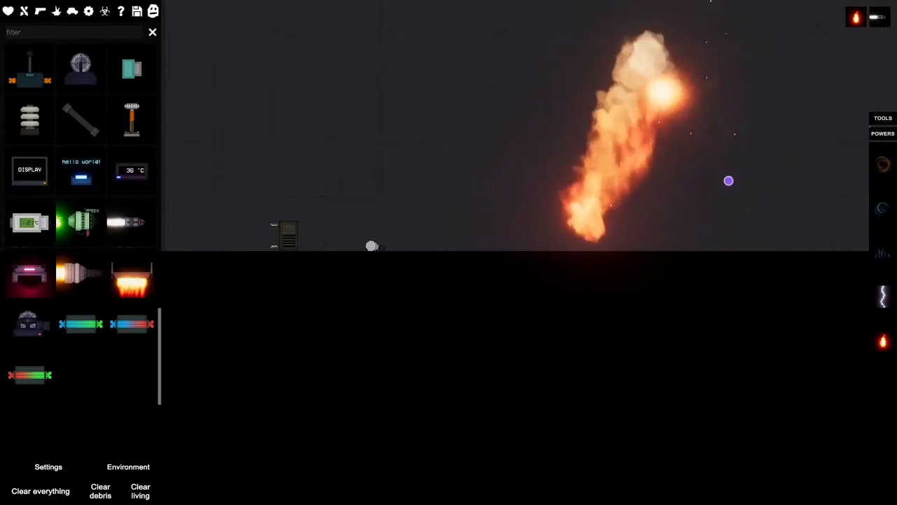
click(883, 117)
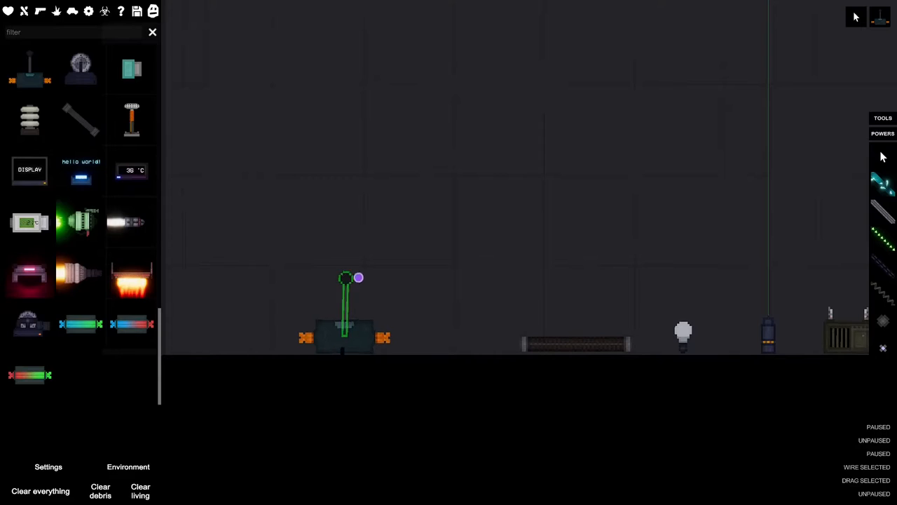
Flip the lever switch among the spawned heater, bulb, battery and tesla coil
click(882, 133)
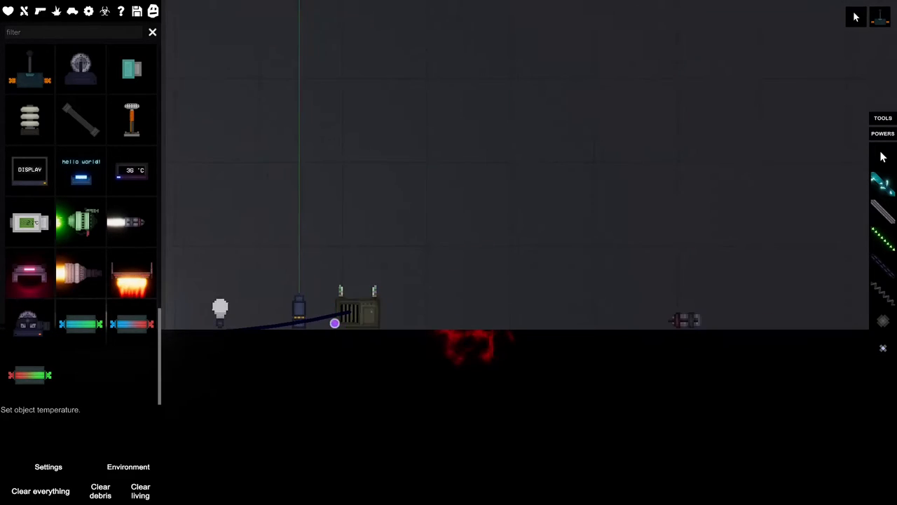
Wire the battery to the tesla coil and the coil to the small device
click(358, 308)
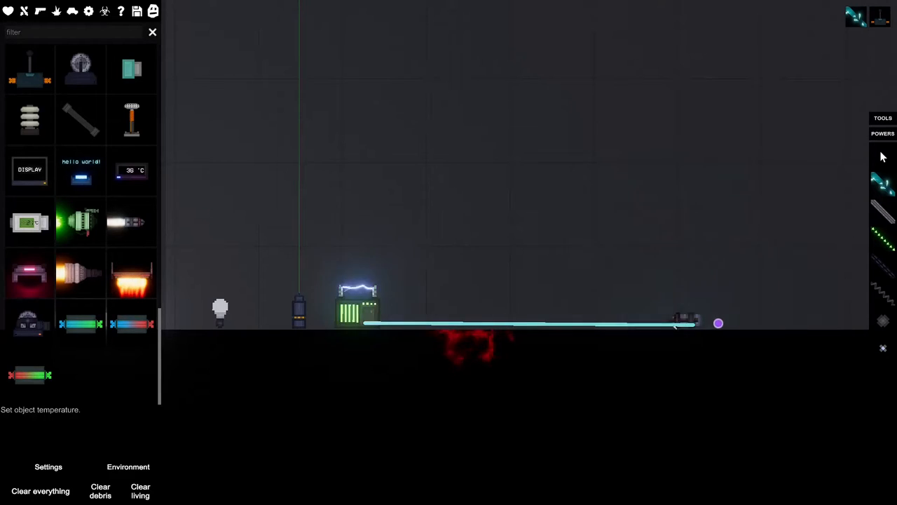
drag(718, 323, 665, 267)
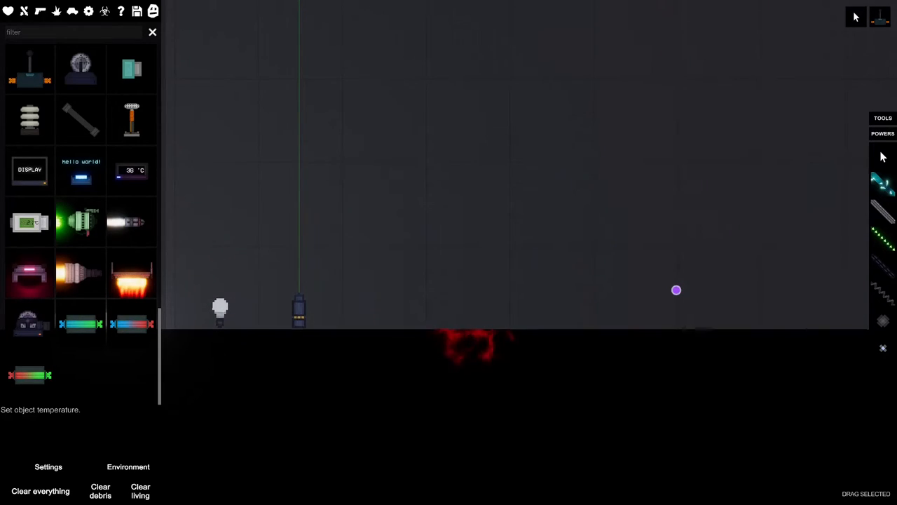
click(857, 17)
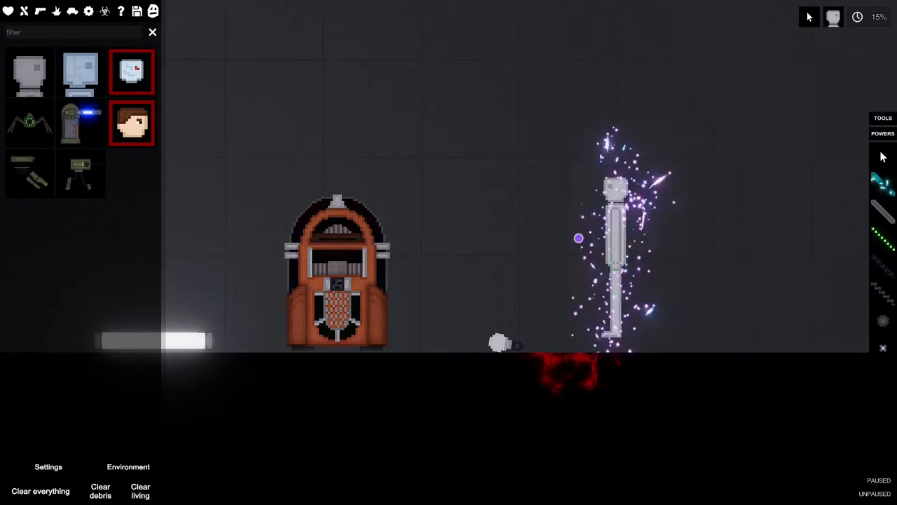
Resume normal speed and place the tall electrical cabinet next to the jukebox
click(857, 17)
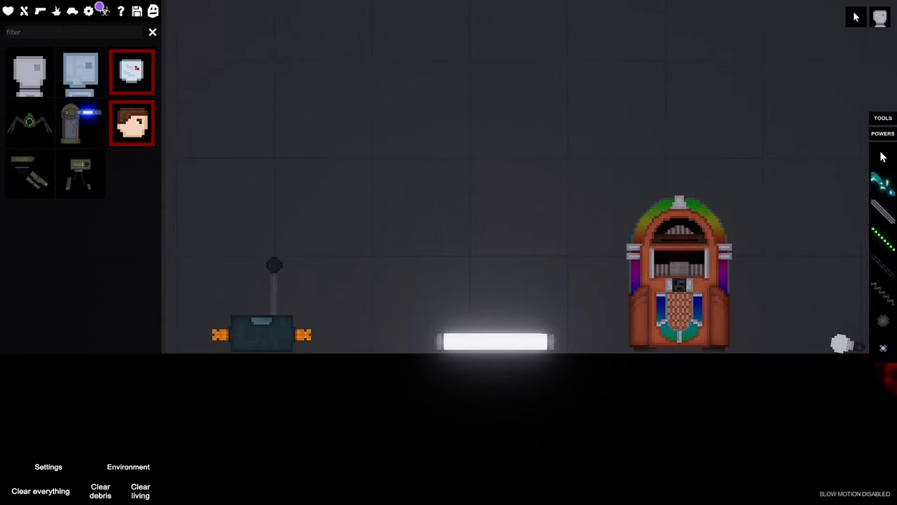
scroll(down, 3)
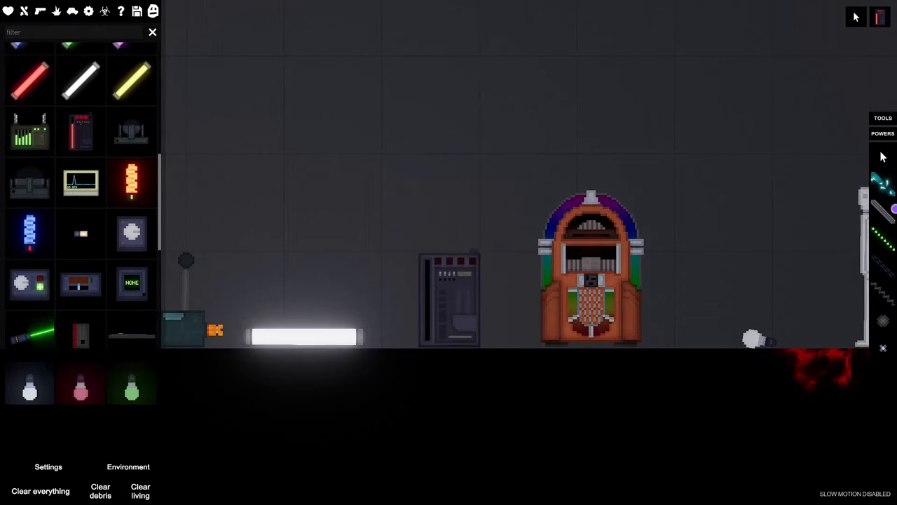
click(591, 270)
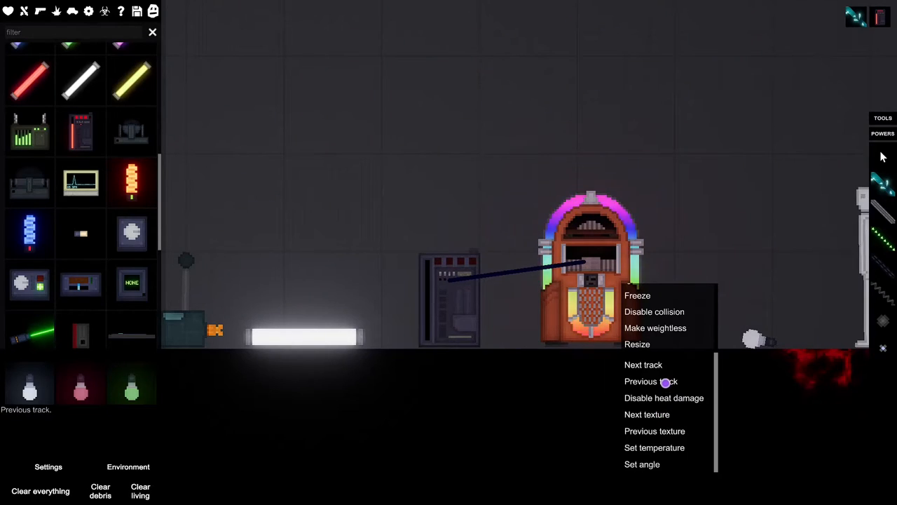
Cycle the jukebox tracks until Fantasie Impromptu replaces Clair de Lune
click(643, 365)
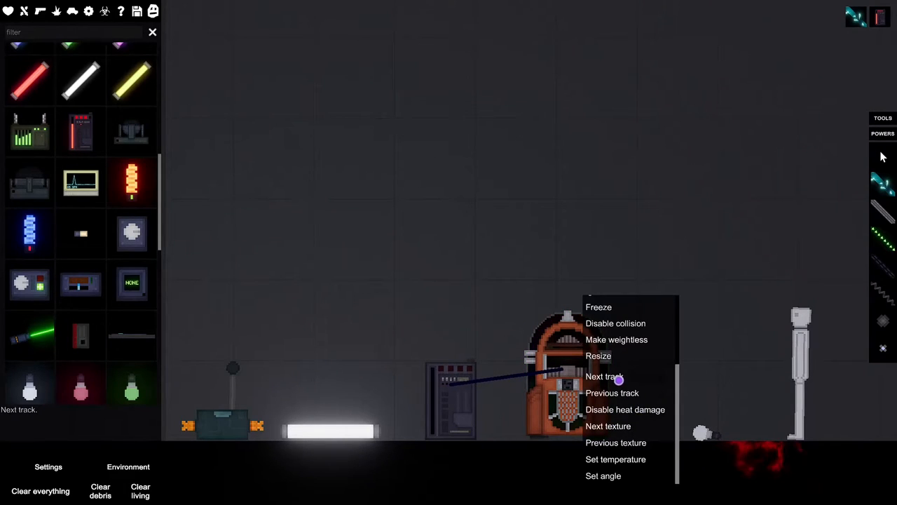
click(603, 377)
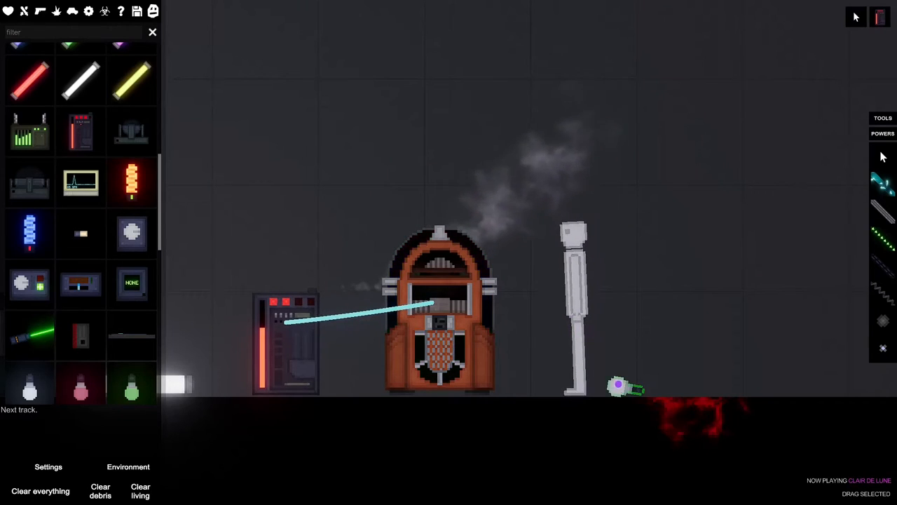
right_click(450, 280)
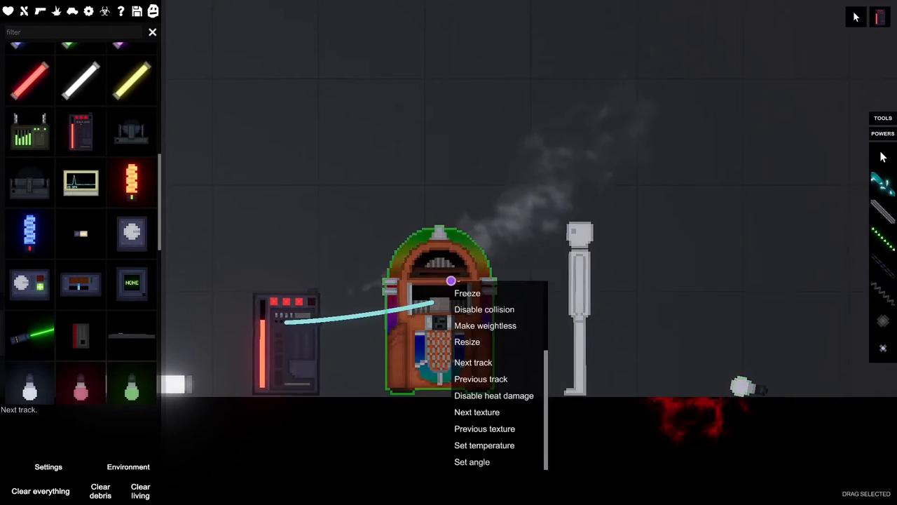
click(473, 361)
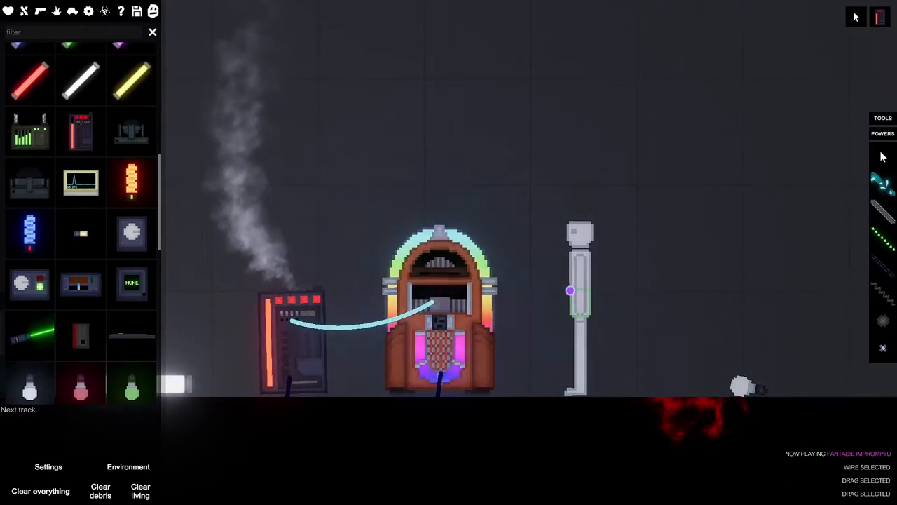
click(152, 32)
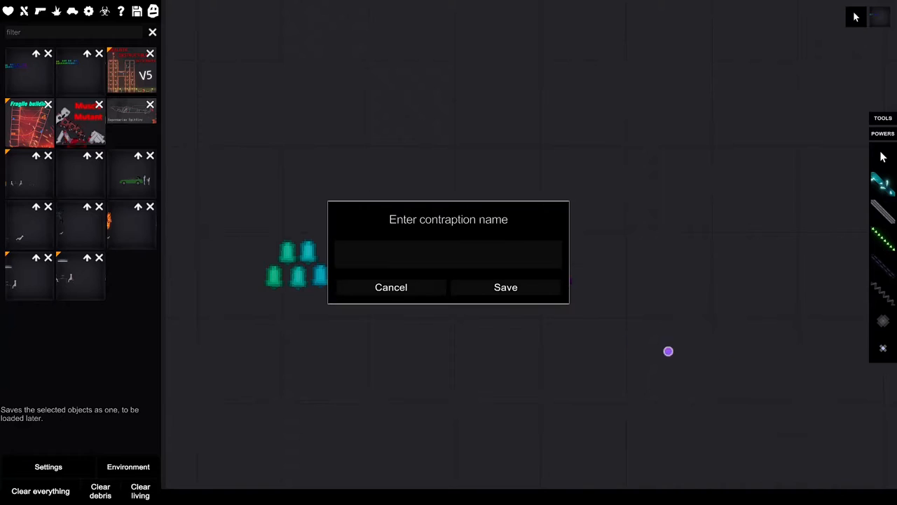
Respond to the Enter contraption name prompt so it closes
click(390, 287)
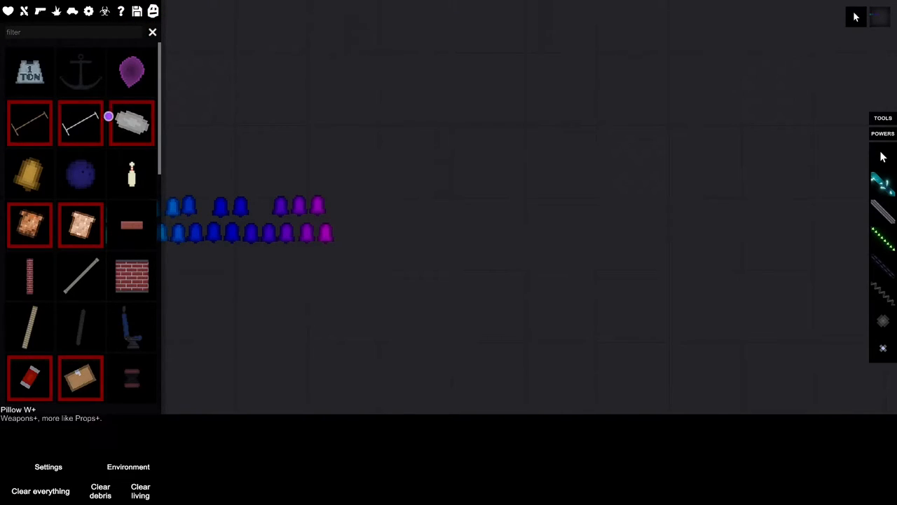
Scroll through the Weapons+ props past Pillow W+ and Bread W+
scroll(down, 3)
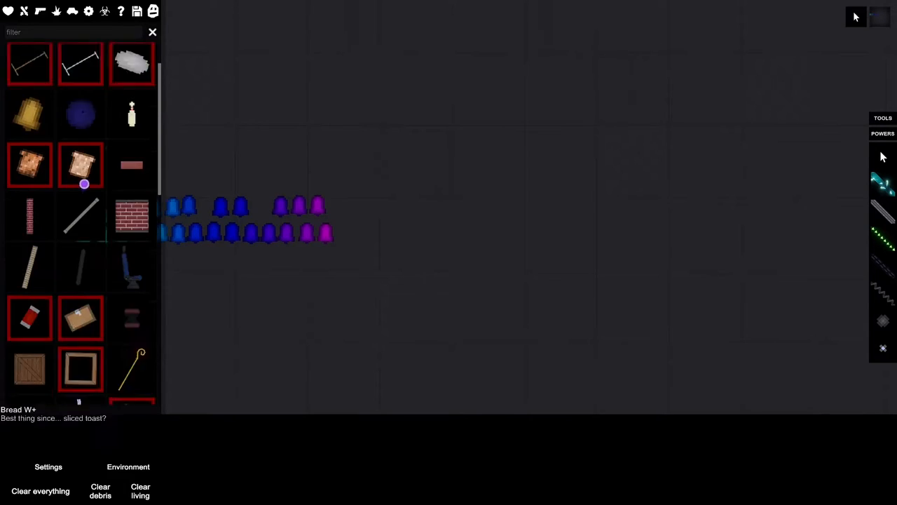
scroll(down, 3)
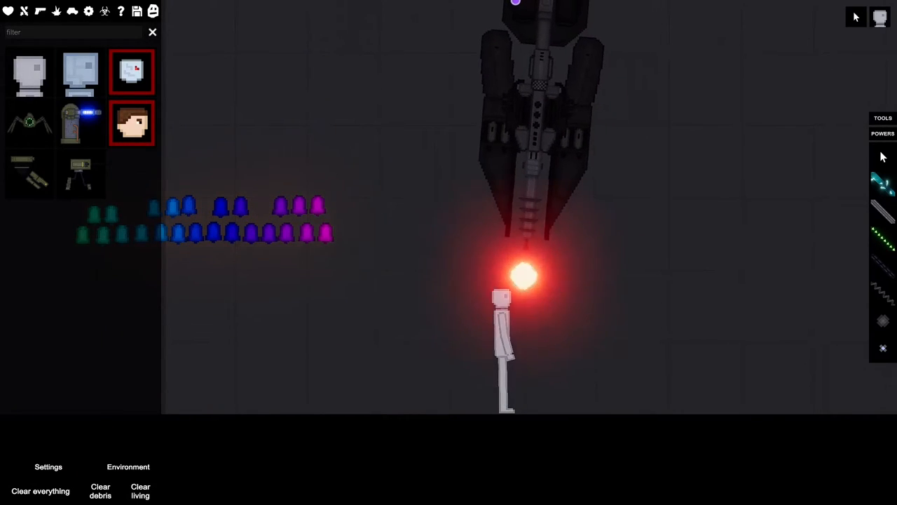
Open the syringes and liquids catalog to set out coloured liquid tanks
click(40, 490)
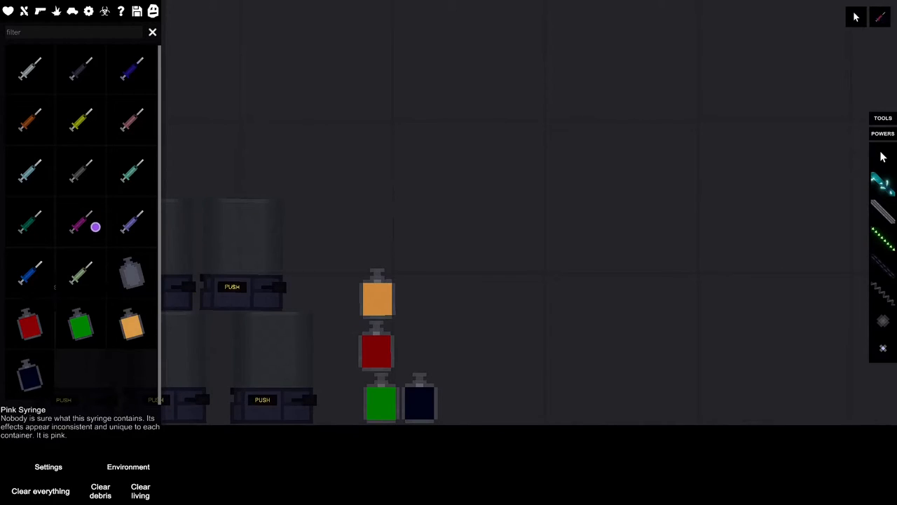
mouse_move(29, 272)
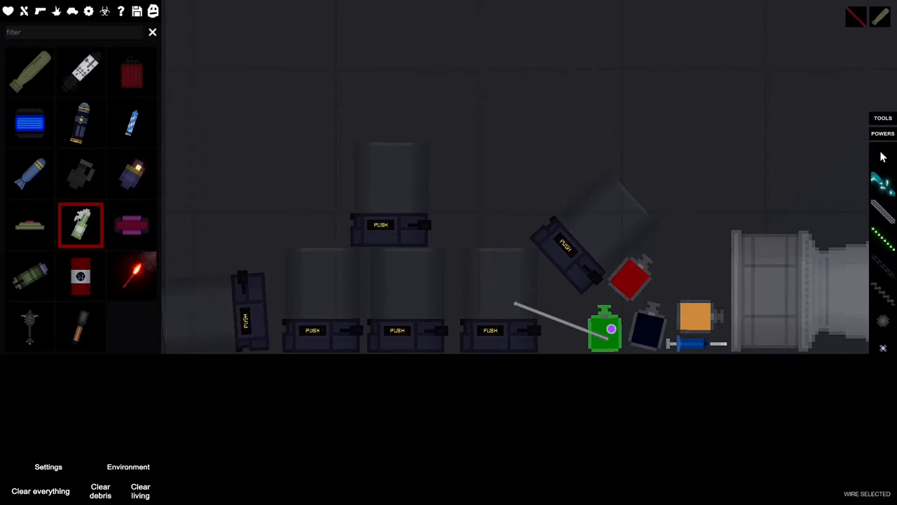
Cycle the wired green tank through pull, idle, push and drain modes, leaving it pulling
right_click(605, 328)
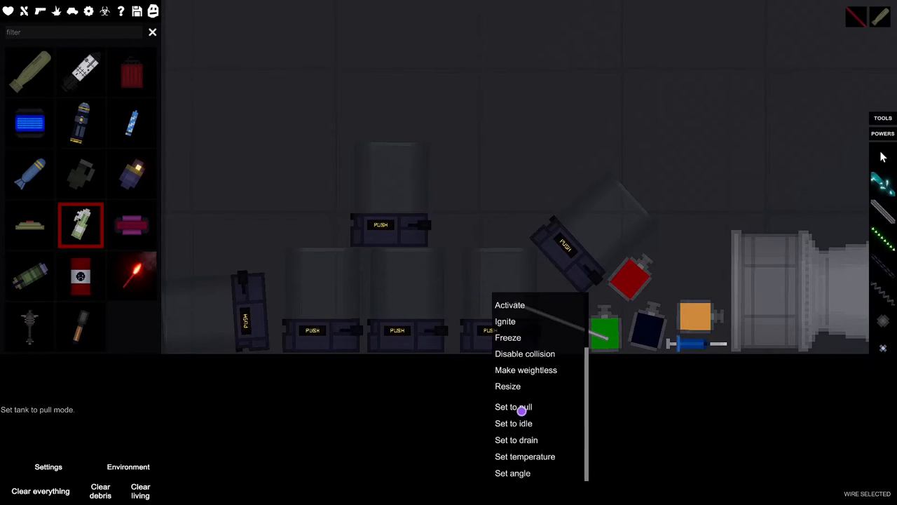
click(513, 406)
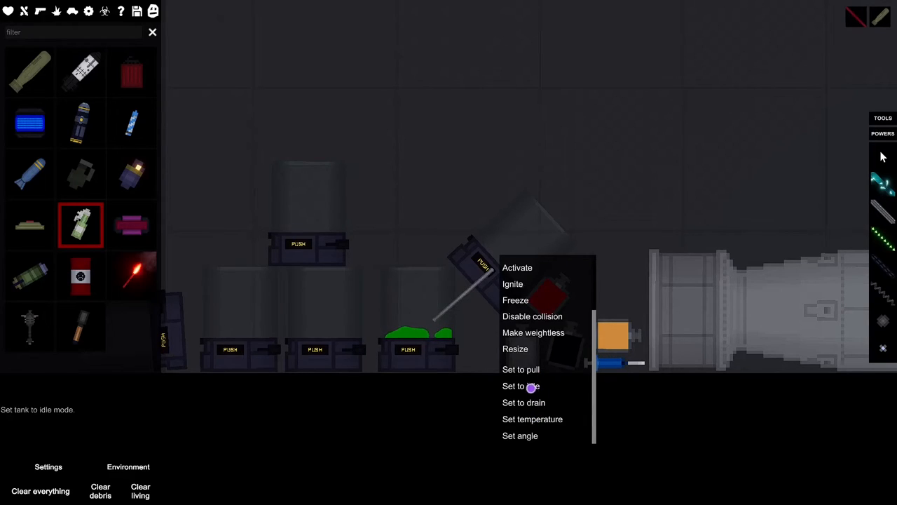
click(521, 386)
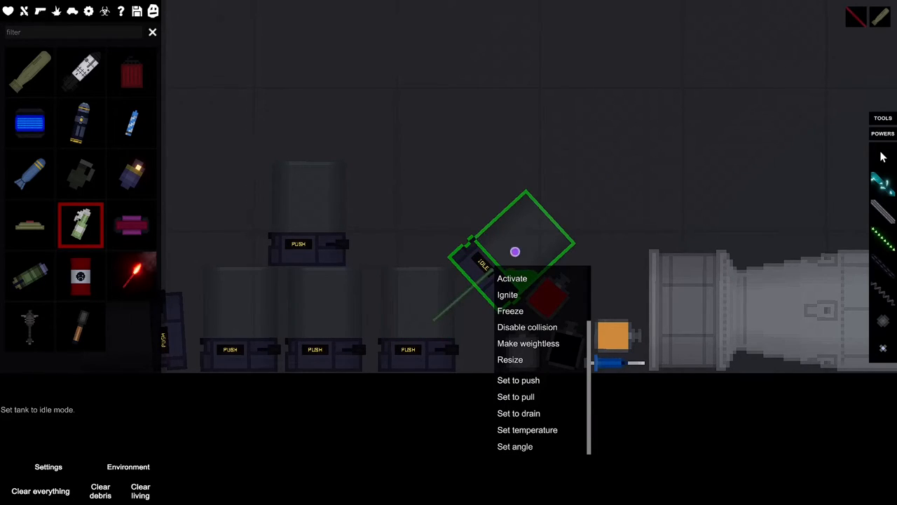
click(518, 379)
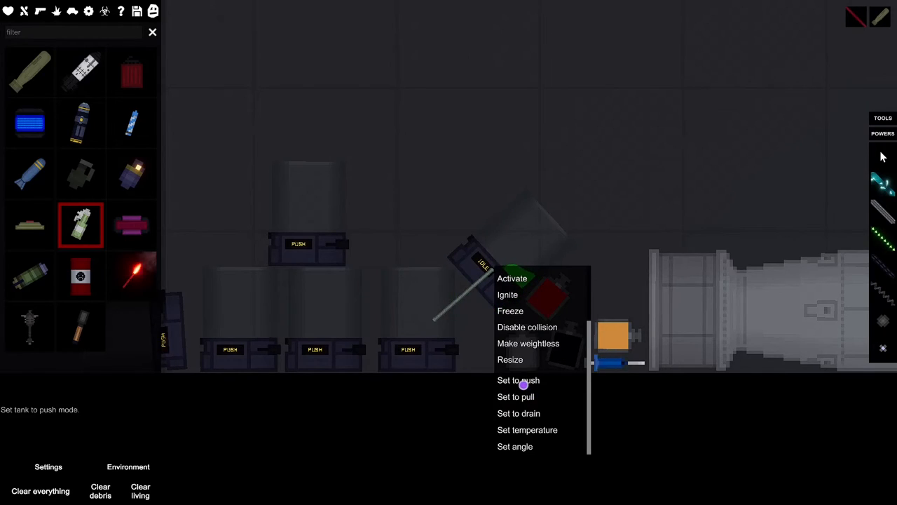
mouse_move(518, 412)
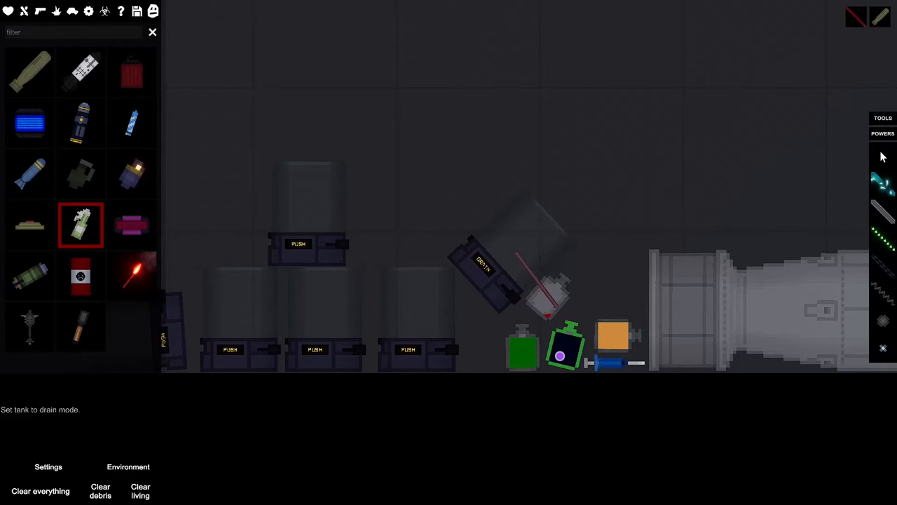
right_click(565, 343)
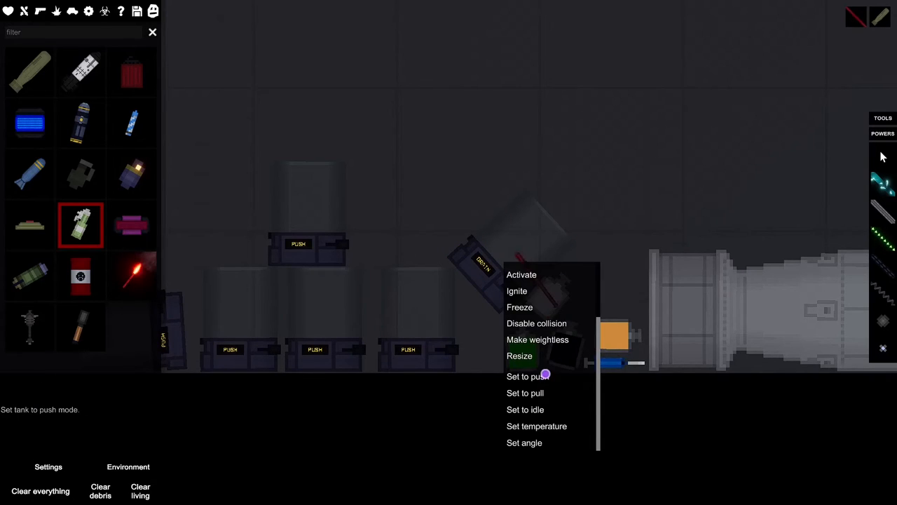
click(522, 377)
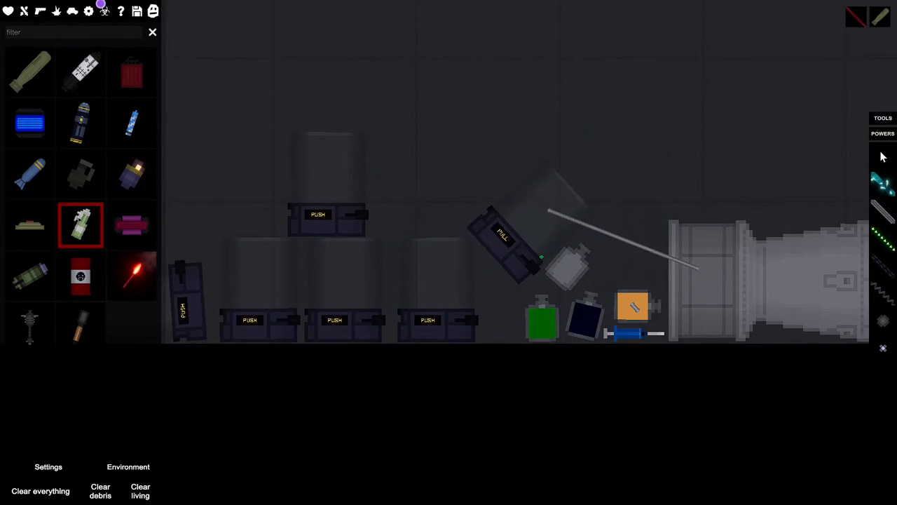
Set the wired syringe to idle from its context menu
scroll(down, 3)
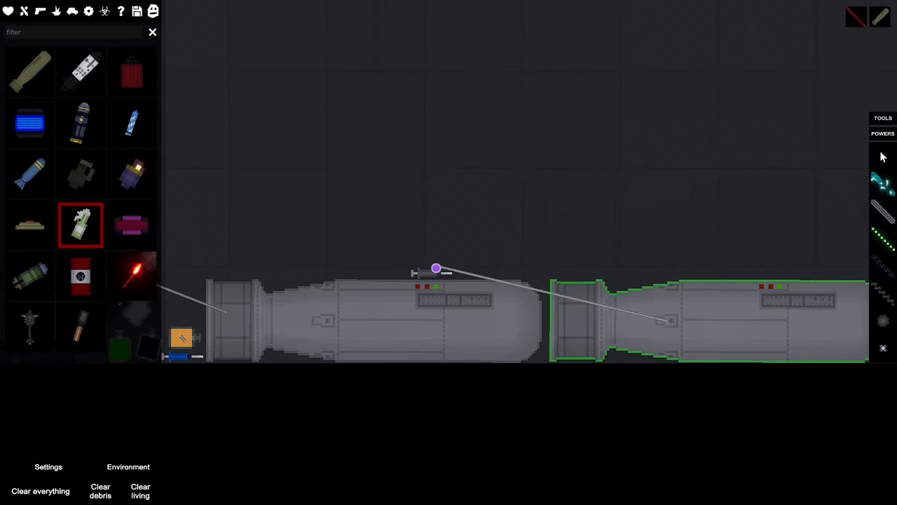
right_click(436, 269)
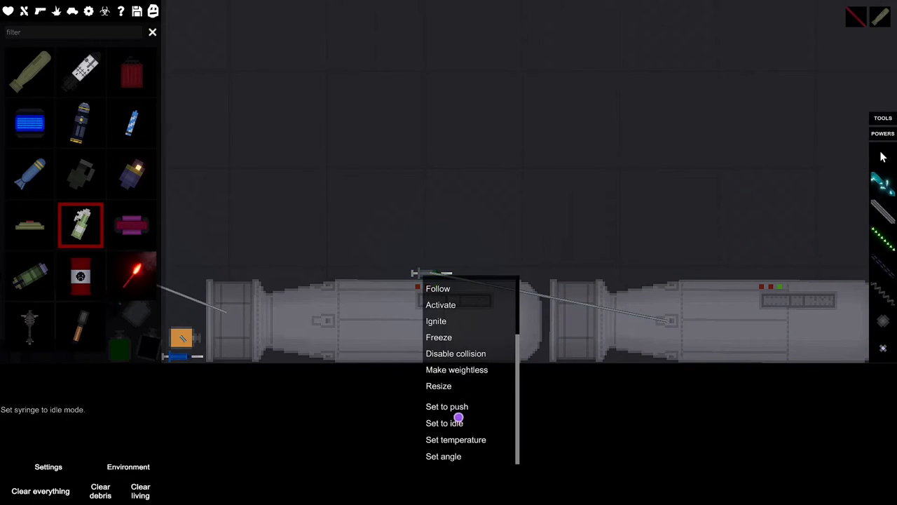
click(443, 423)
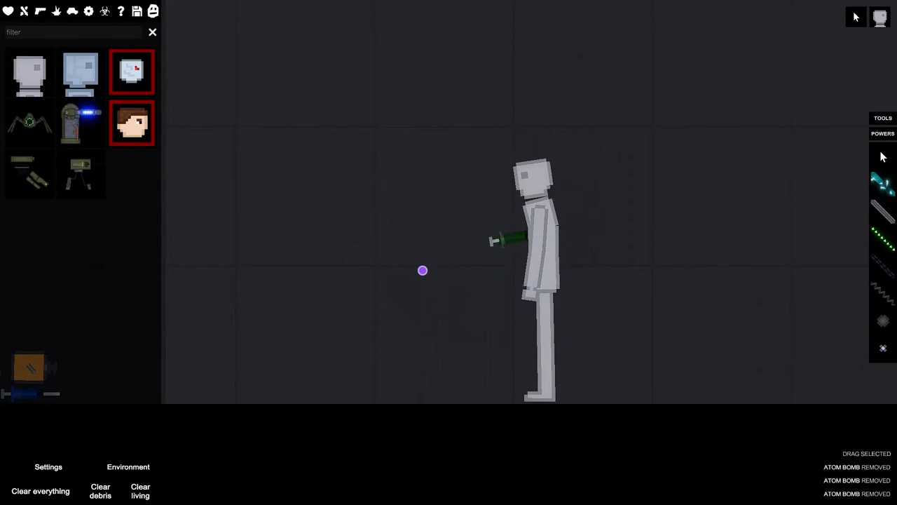
Revive the syringe-injected human, restoring him to 83% integrity
drag(422, 270, 519, 242)
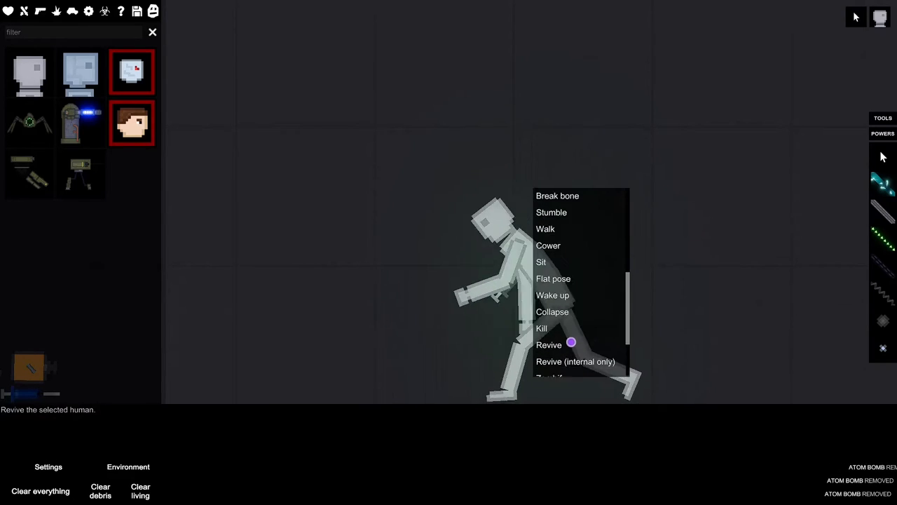
click(549, 345)
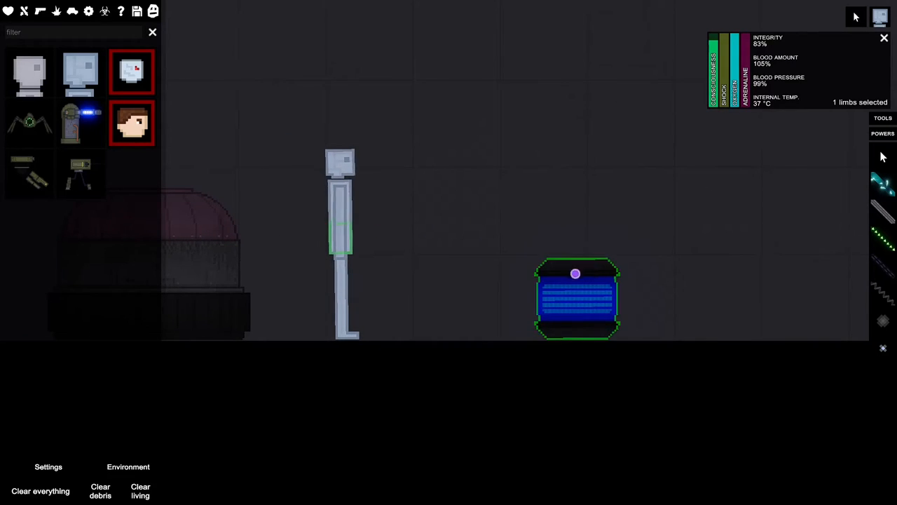
Detonate the blue explosive device beside the human
right_click(343, 231)
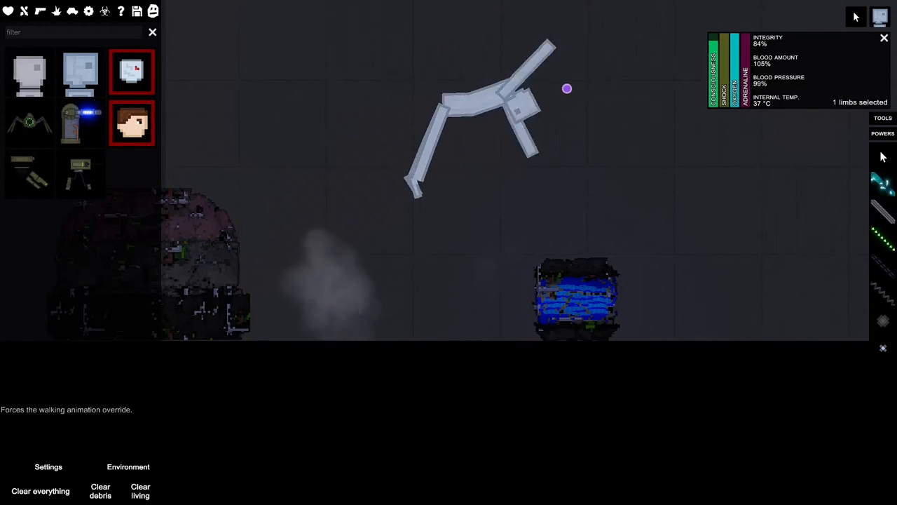
click(40, 491)
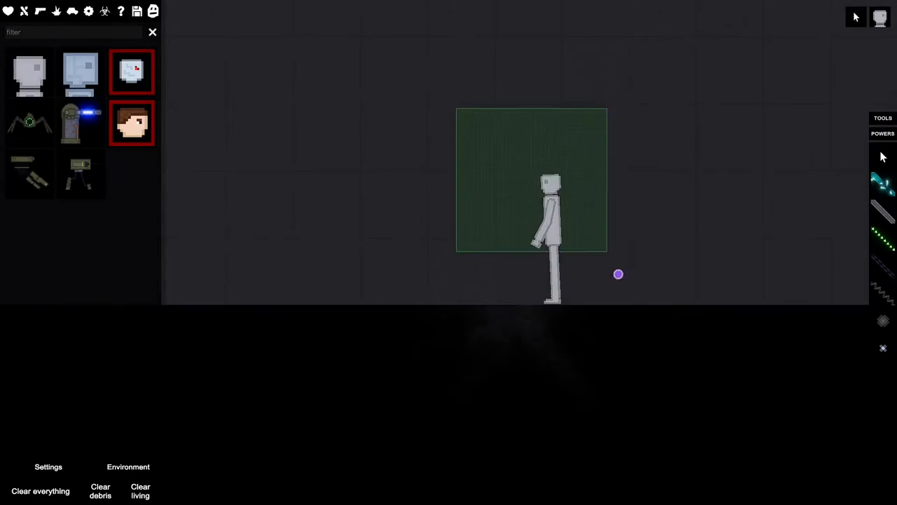
Kill the human, have the camera follow his body, and bring up the Explosives category
right_click(551, 231)
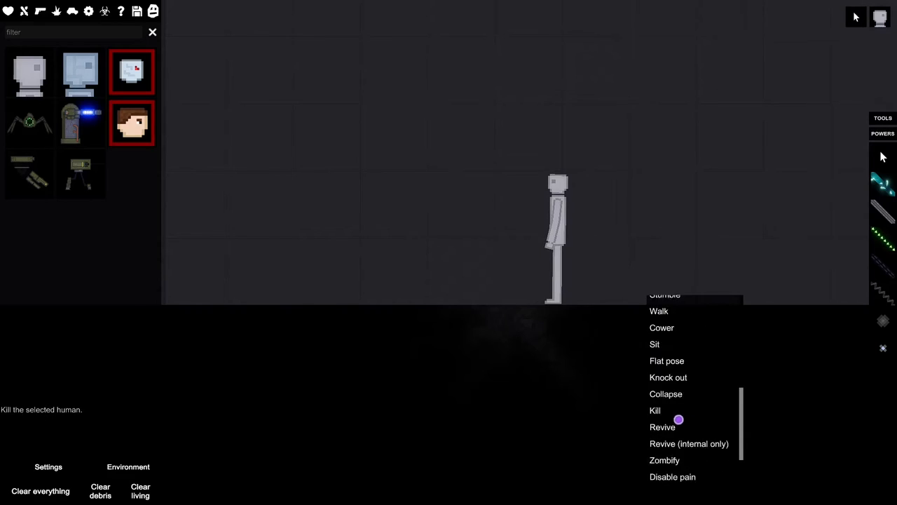
scroll(up, 3)
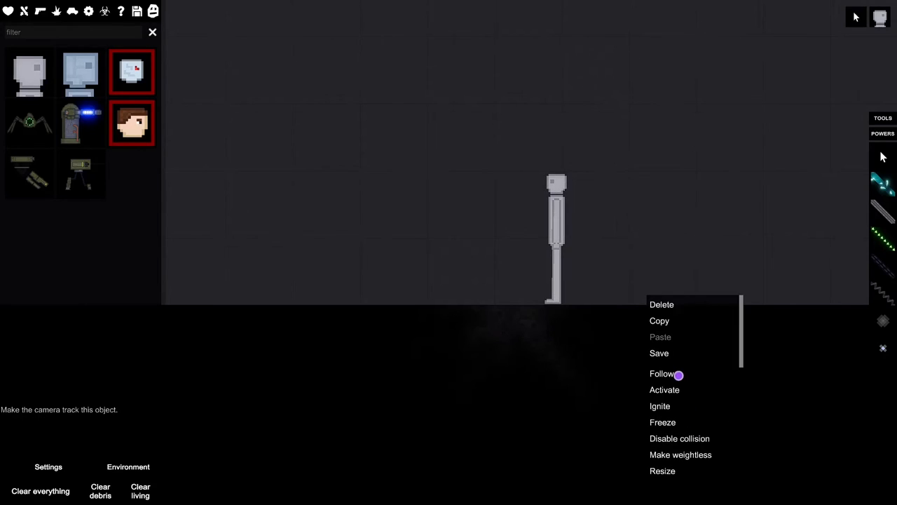
click(661, 374)
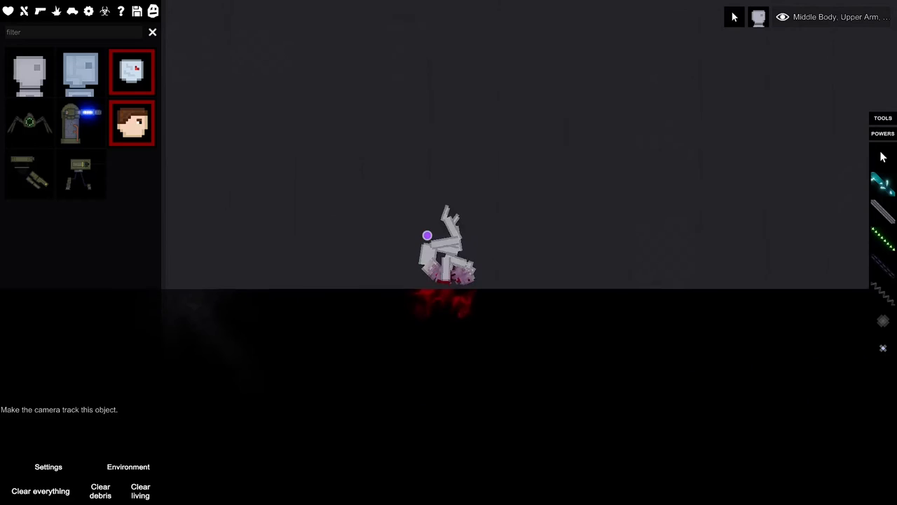
click(40, 10)
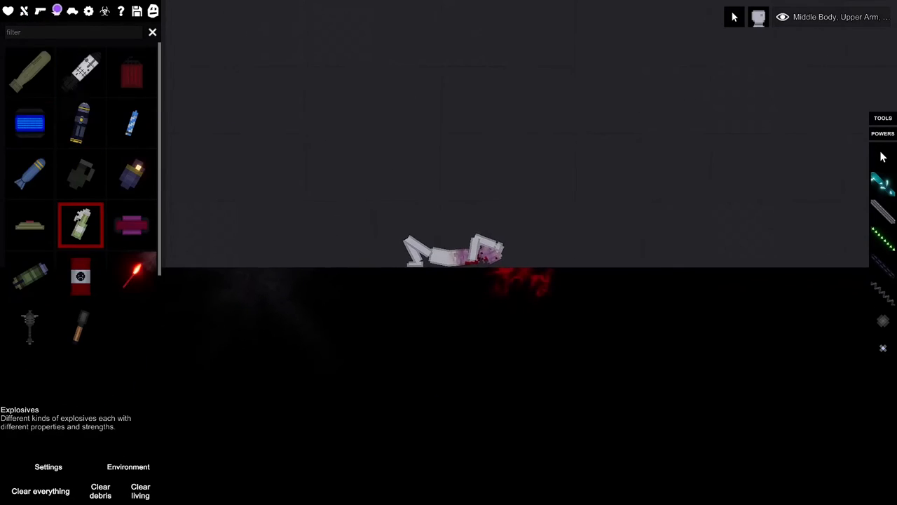
click(262, 172)
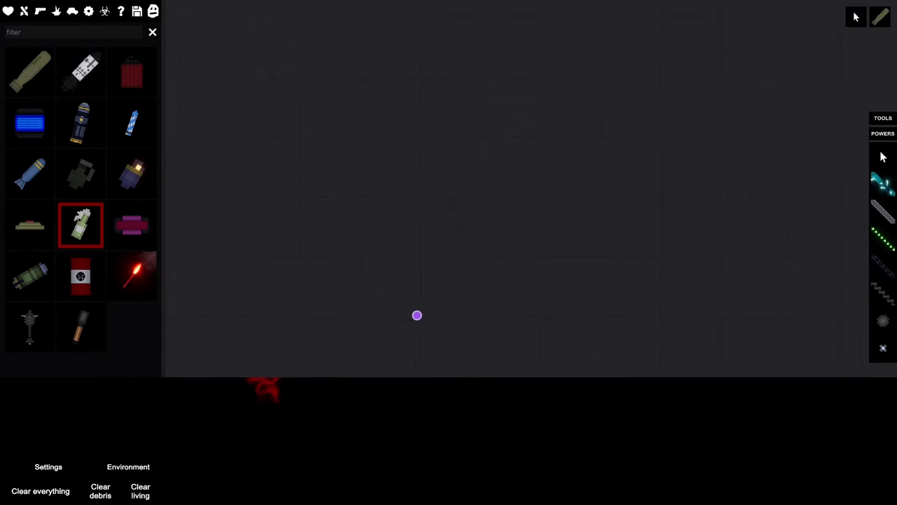
Place and detonate an explosive, then turn slow motion off
click(512, 324)
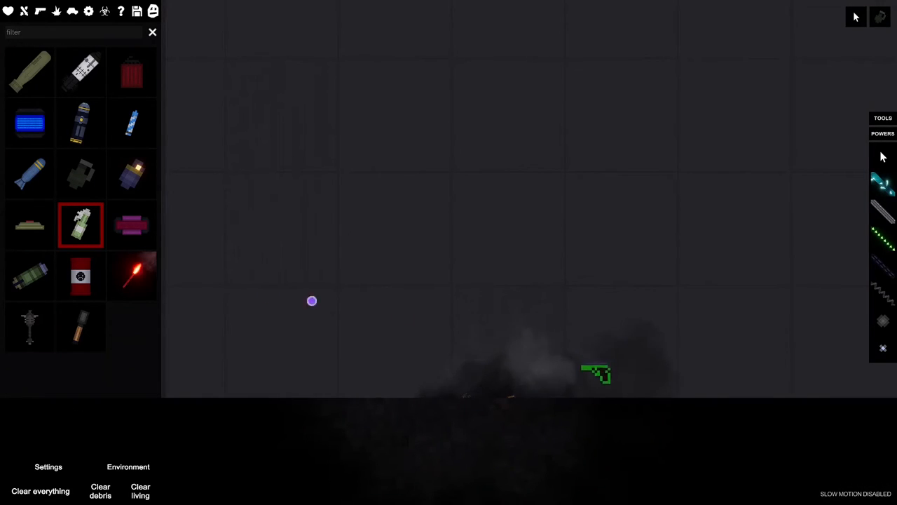
click(8, 10)
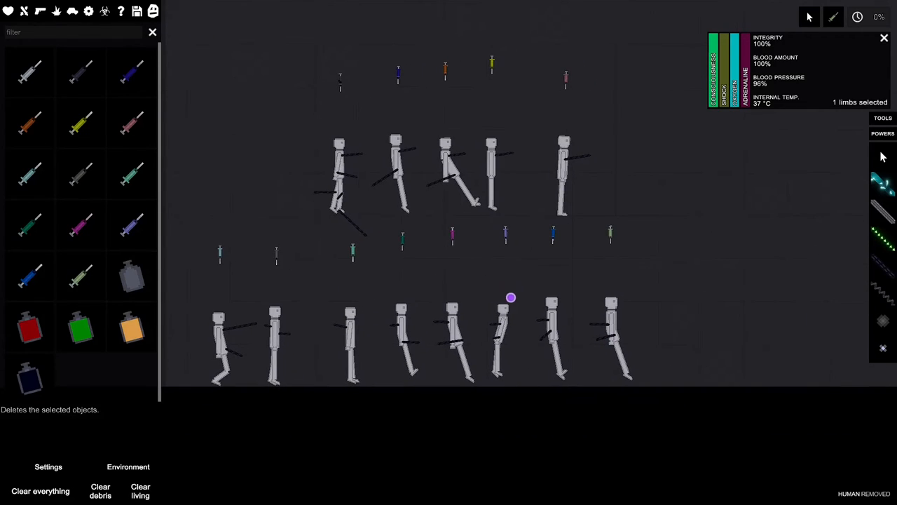
Delete one human and unpause so the injected humans react
click(152, 32)
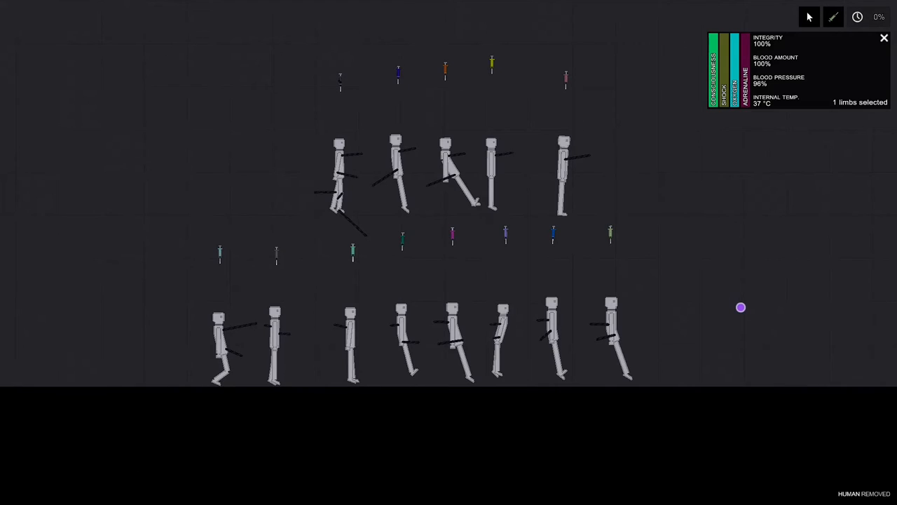
click(856, 16)
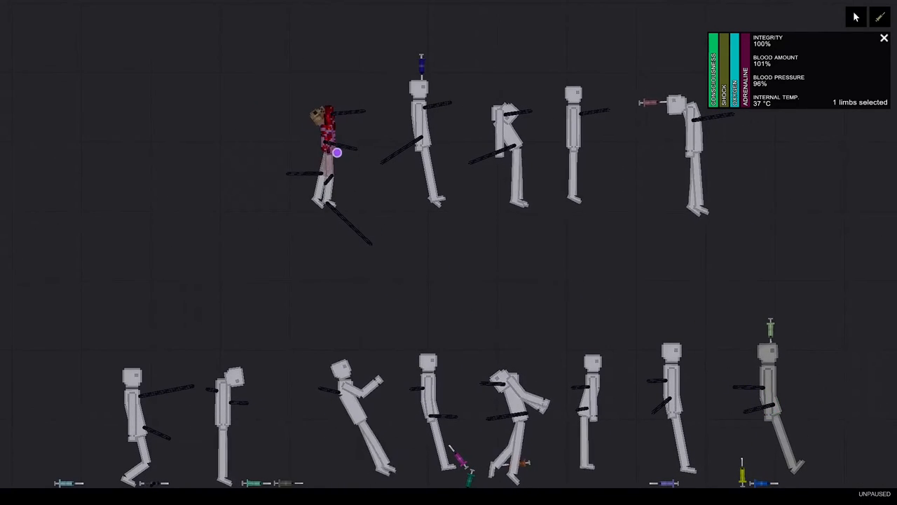
scroll(down, 3)
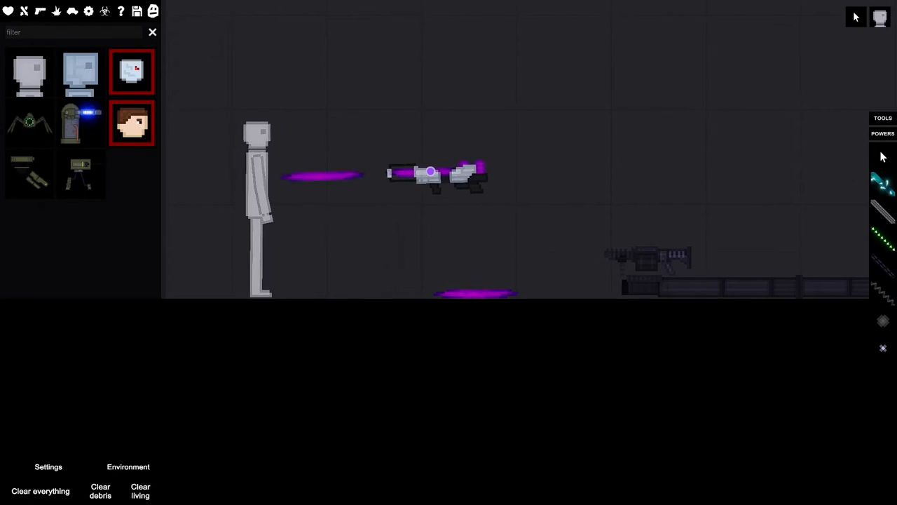
Open the game settings menu listing physics and gore options
click(48, 466)
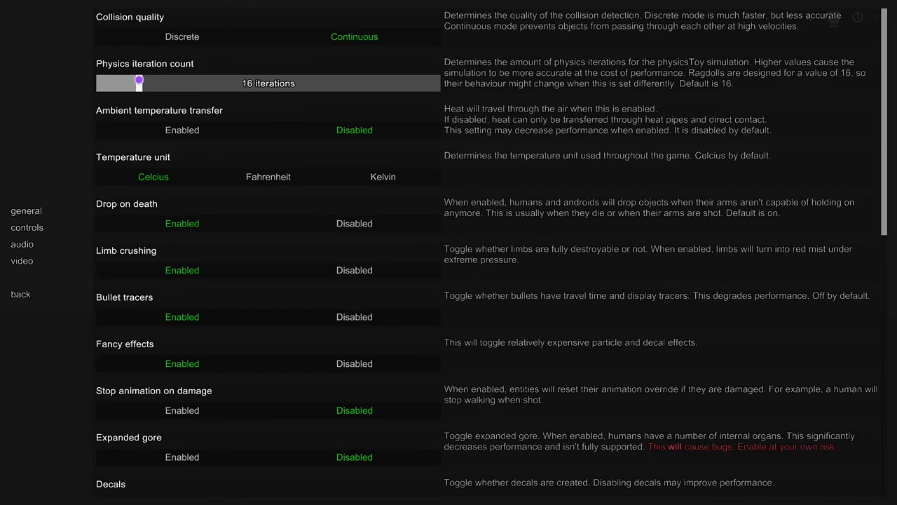
Raise physics iterations to 31 and back to 16, then try Fahrenheit and Kelvin
drag(139, 83, 150, 82)
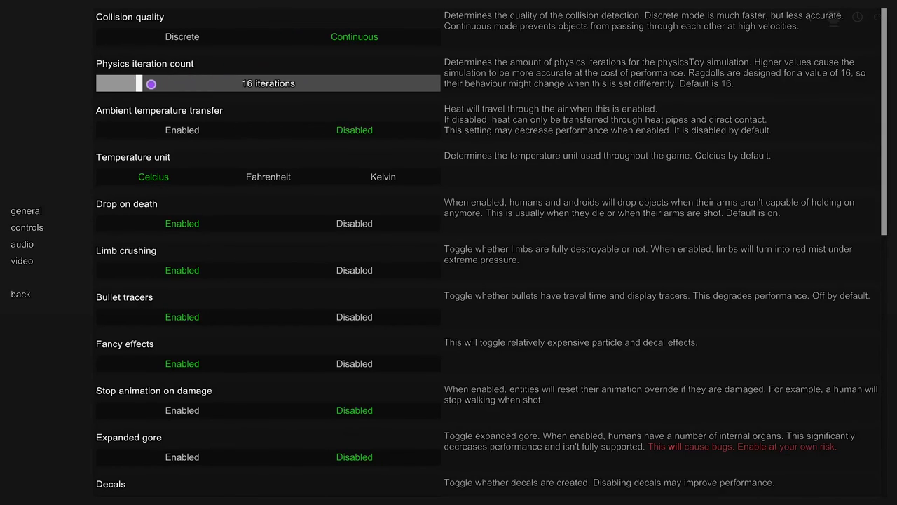
drag(151, 84, 176, 94)
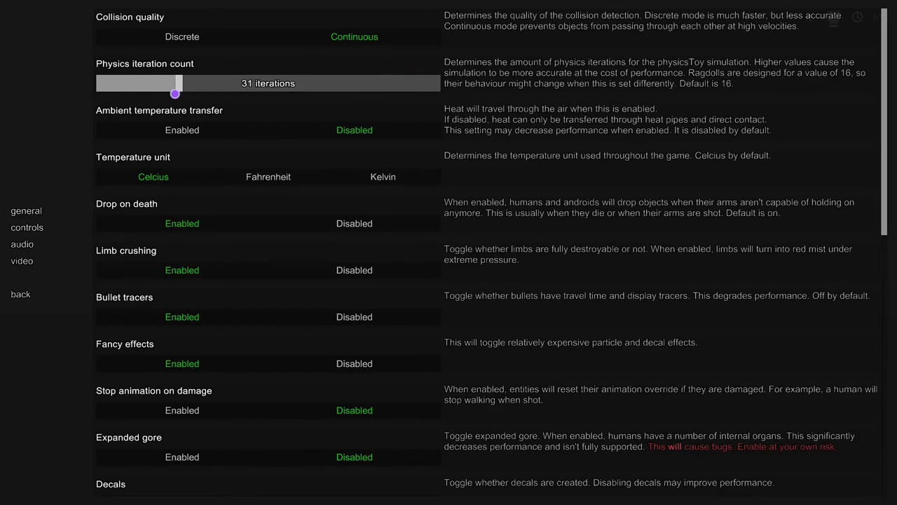
drag(175, 94, 141, 91)
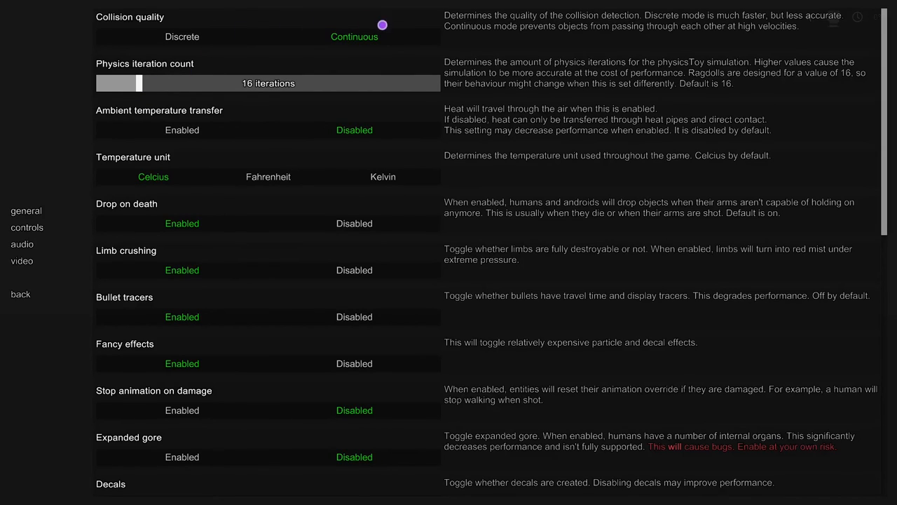
mouse_move(75, 62)
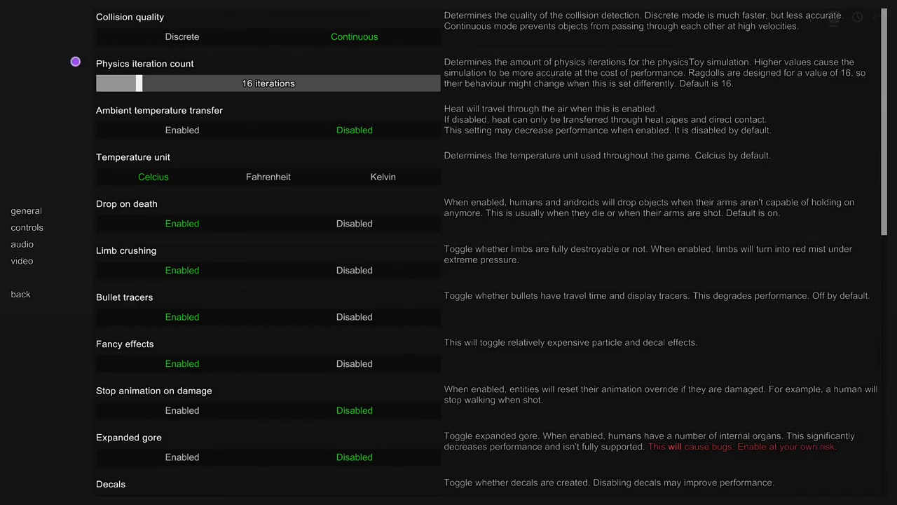
mouse_move(207, 62)
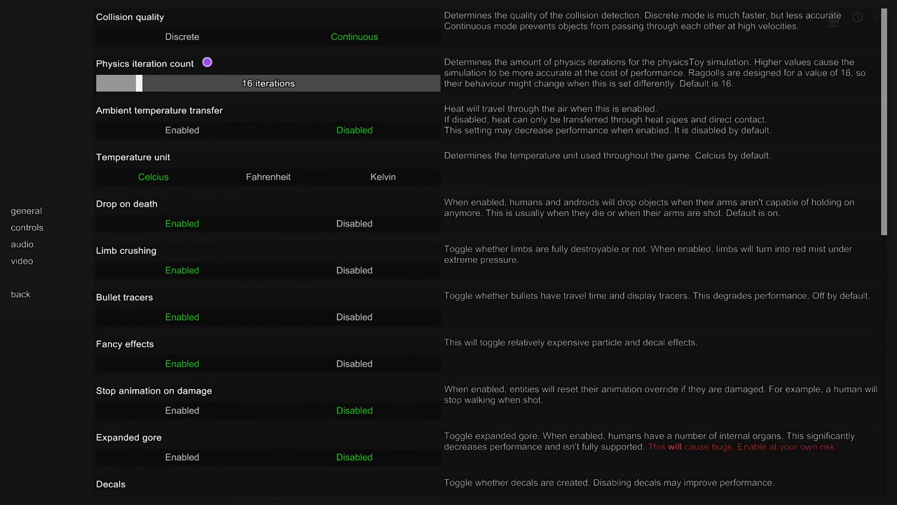
mouse_move(229, 21)
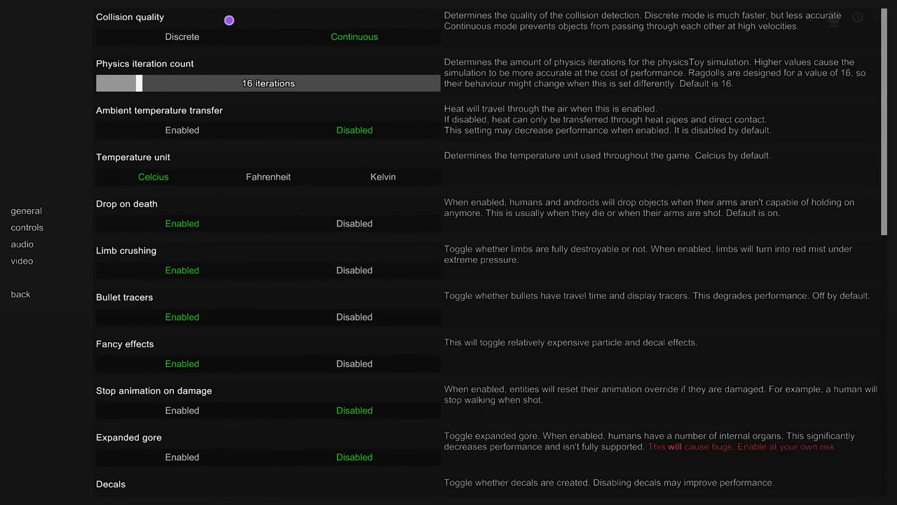
mouse_move(204, 133)
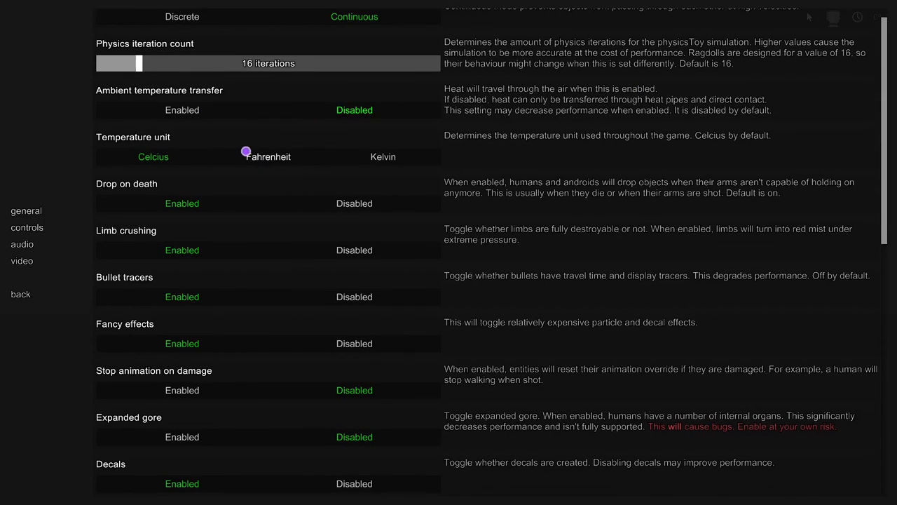
click(383, 157)
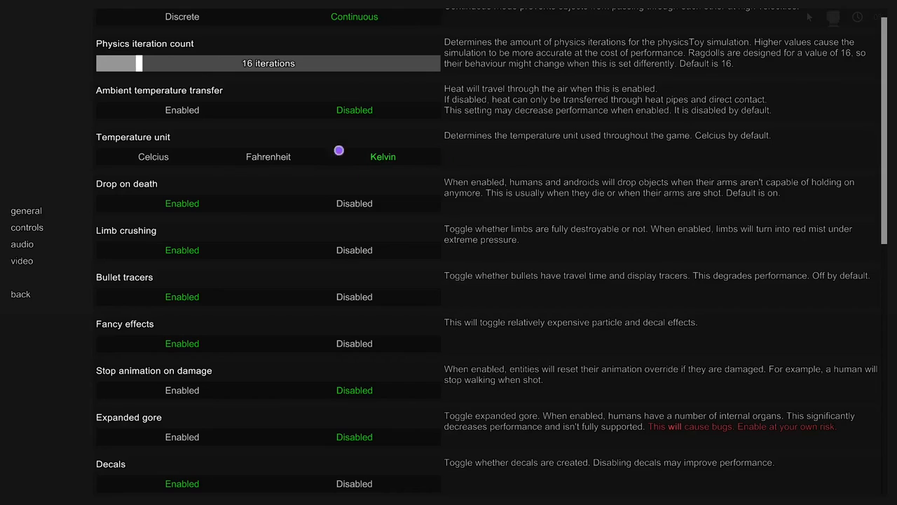
click(153, 156)
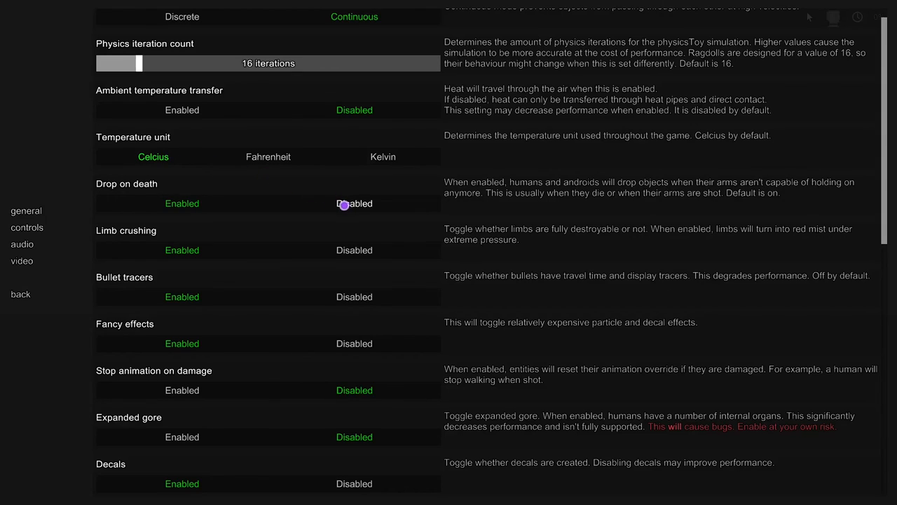
Set Expanded gore to Enabled, then go back to the sandbox
scroll(down, 3)
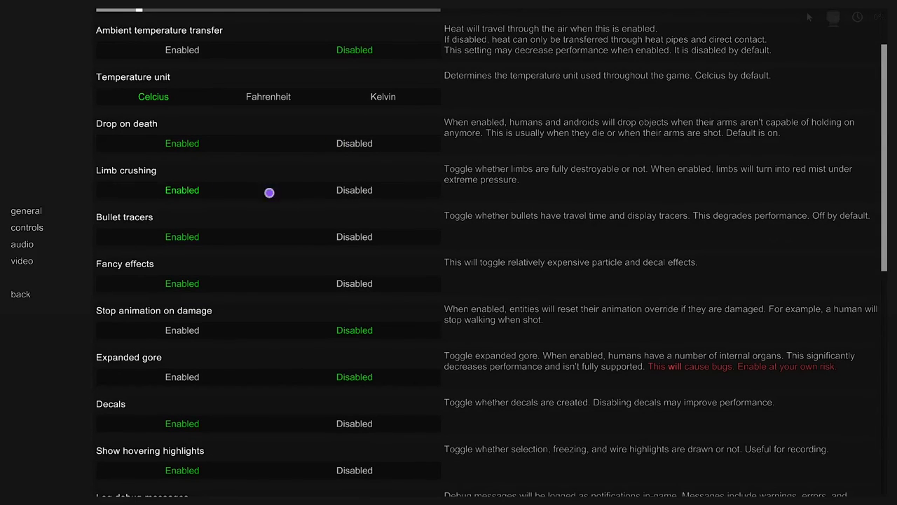
scroll(down, 3)
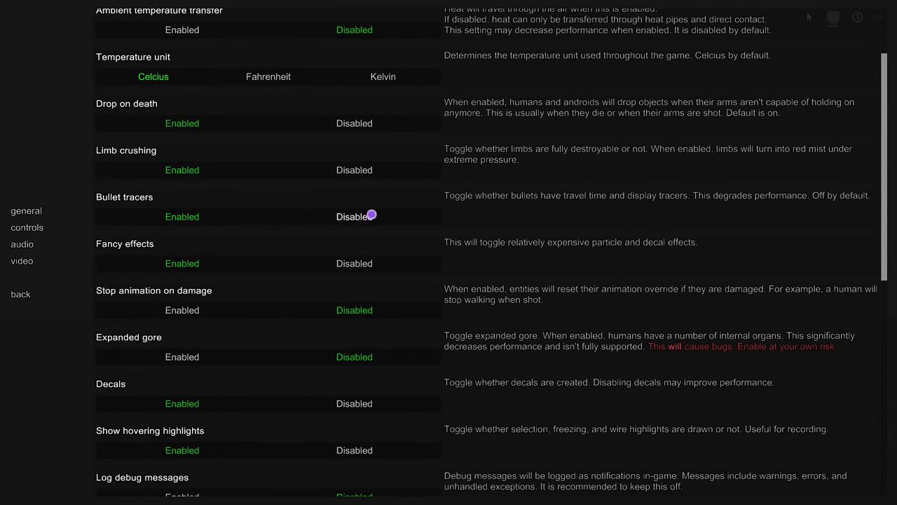
mouse_move(465, 214)
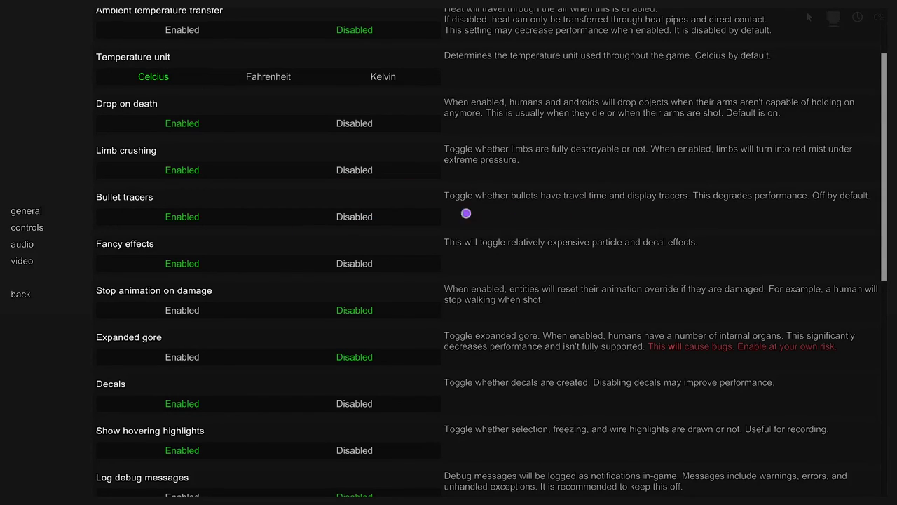
scroll(down, 3)
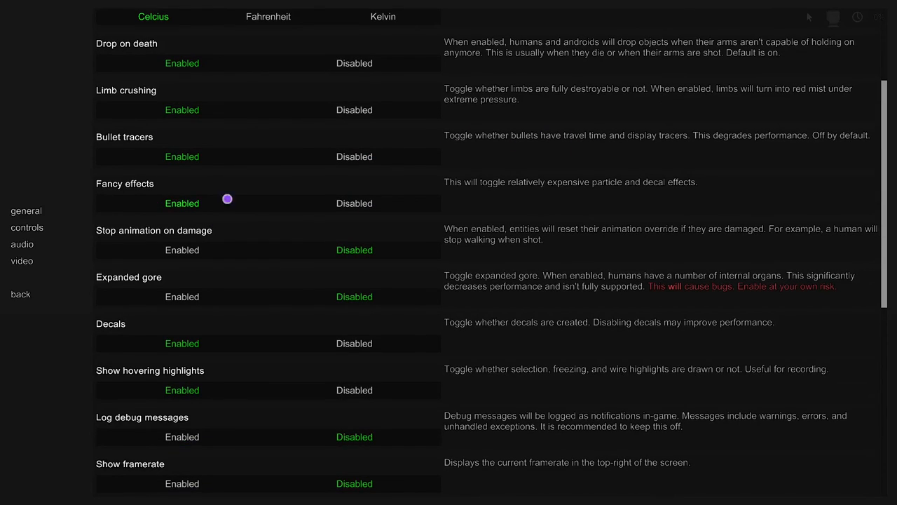
mouse_move(239, 246)
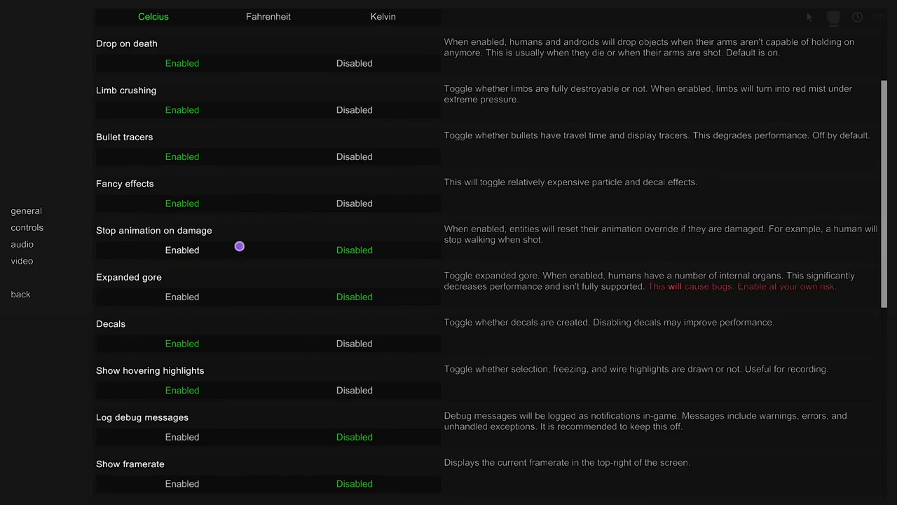
scroll(down, 3)
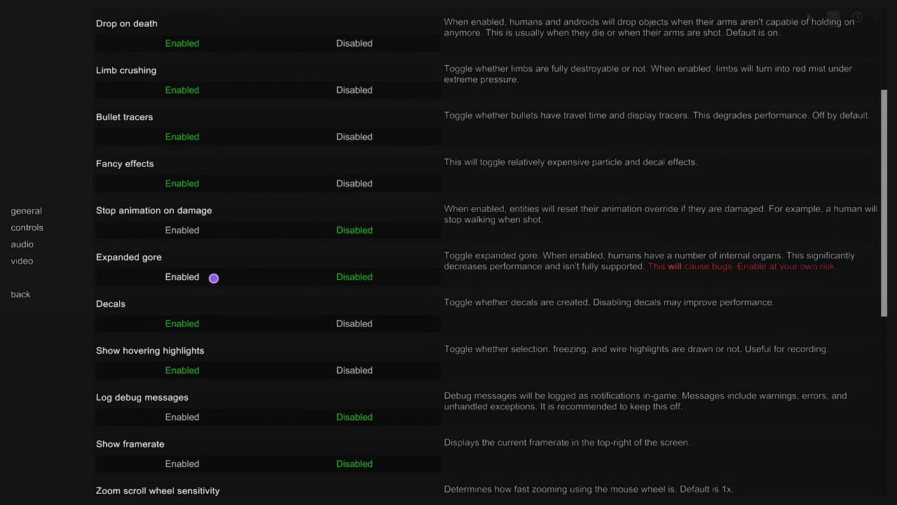
click(182, 276)
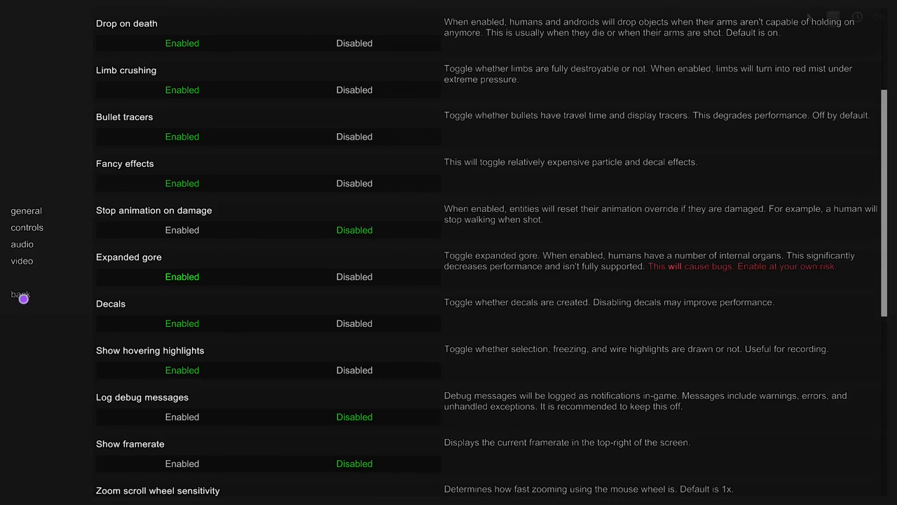
click(20, 294)
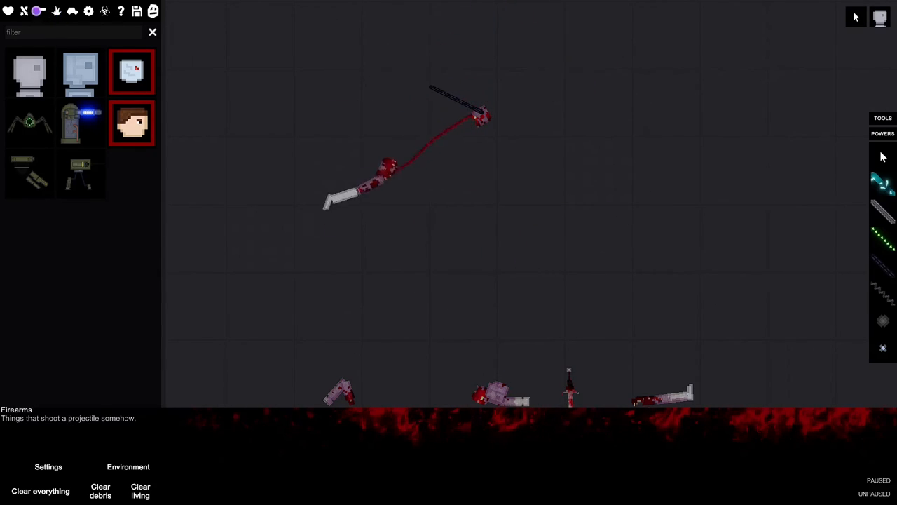
Reopen the settings menu after testing expanded gore on the ragdoll
click(49, 466)
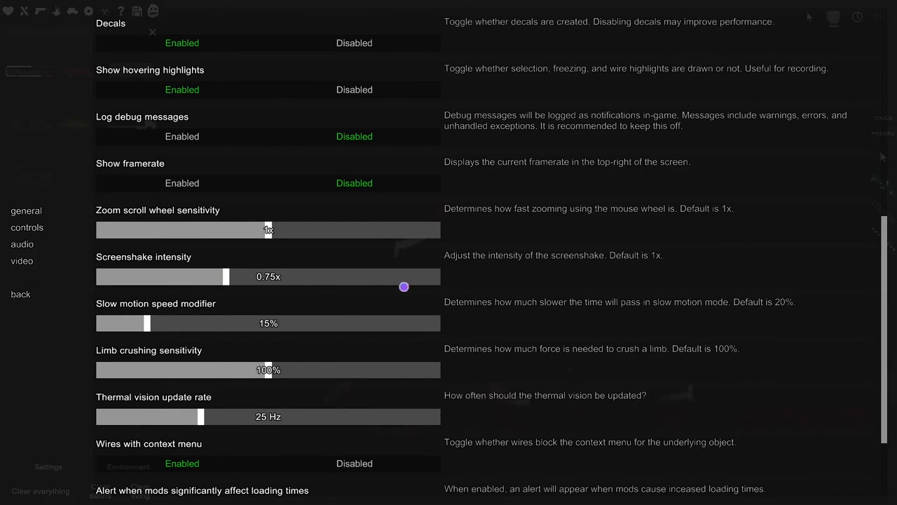